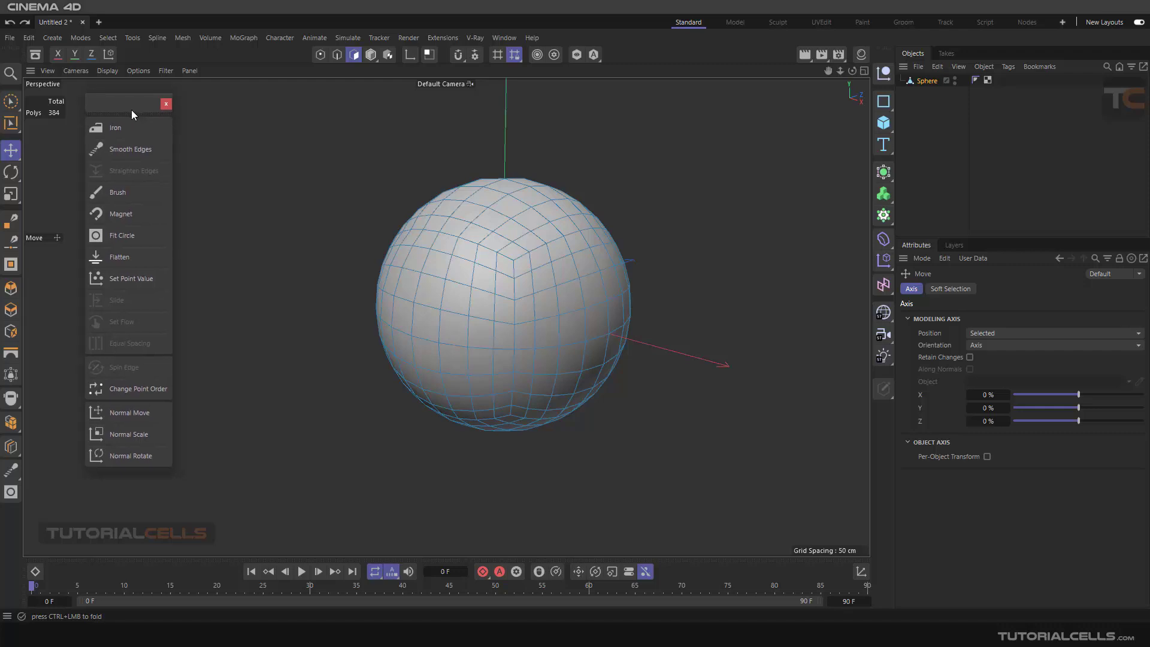
# - Select a 3x3 polygon patch on the sphere and round it with Mesh > Move > Fit Circle
pyautogui.click(182, 37)
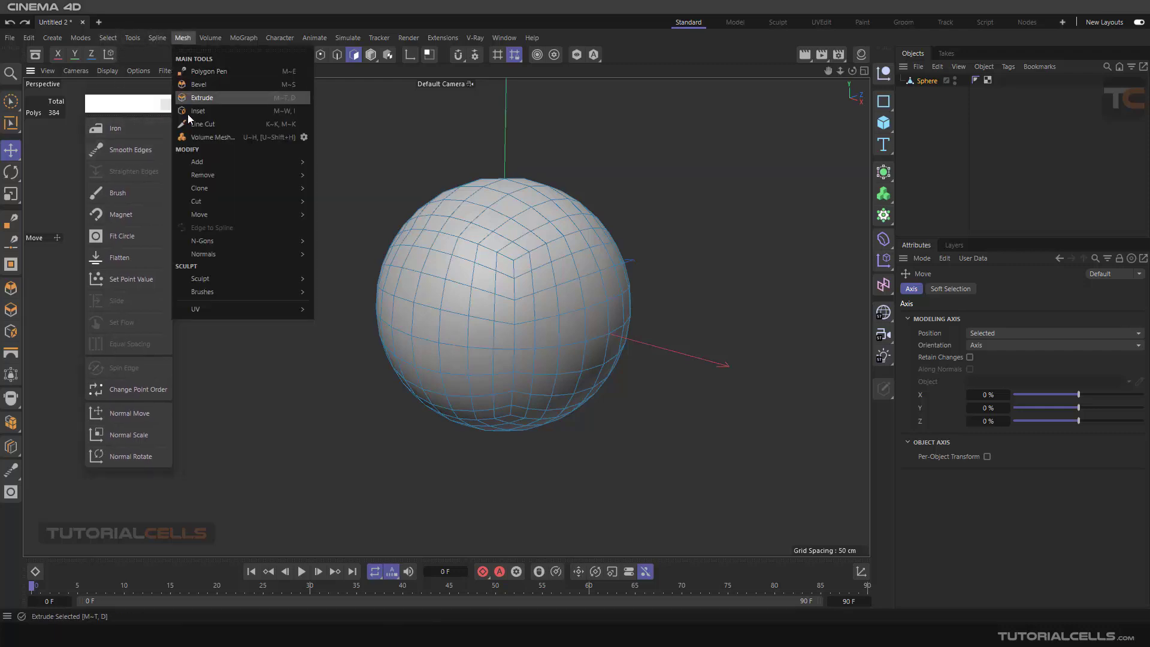
pyautogui.moveTo(200, 214)
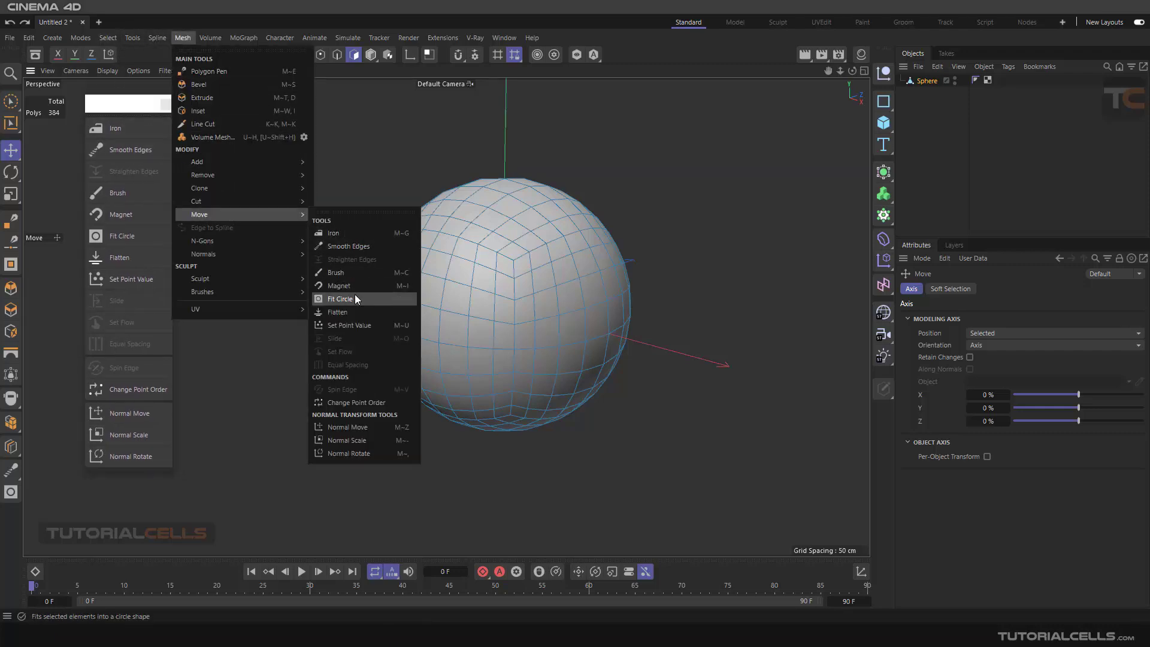
pyautogui.moveTo(338, 311)
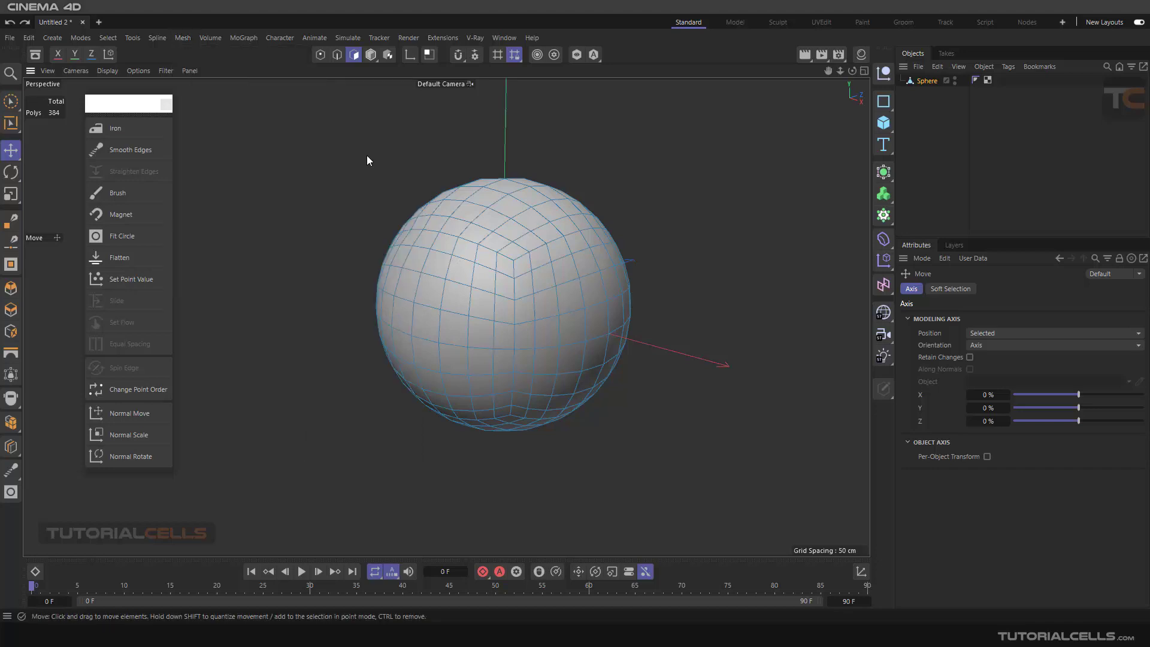
pyautogui.moveTo(122, 236)
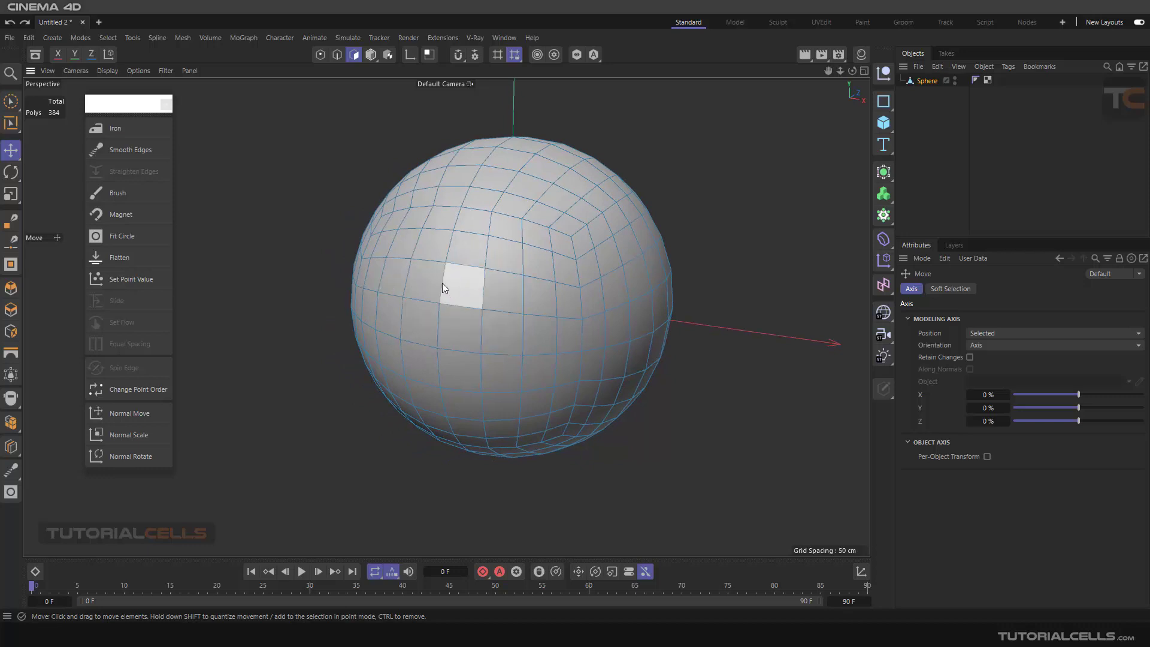
pyautogui.click(433, 244)
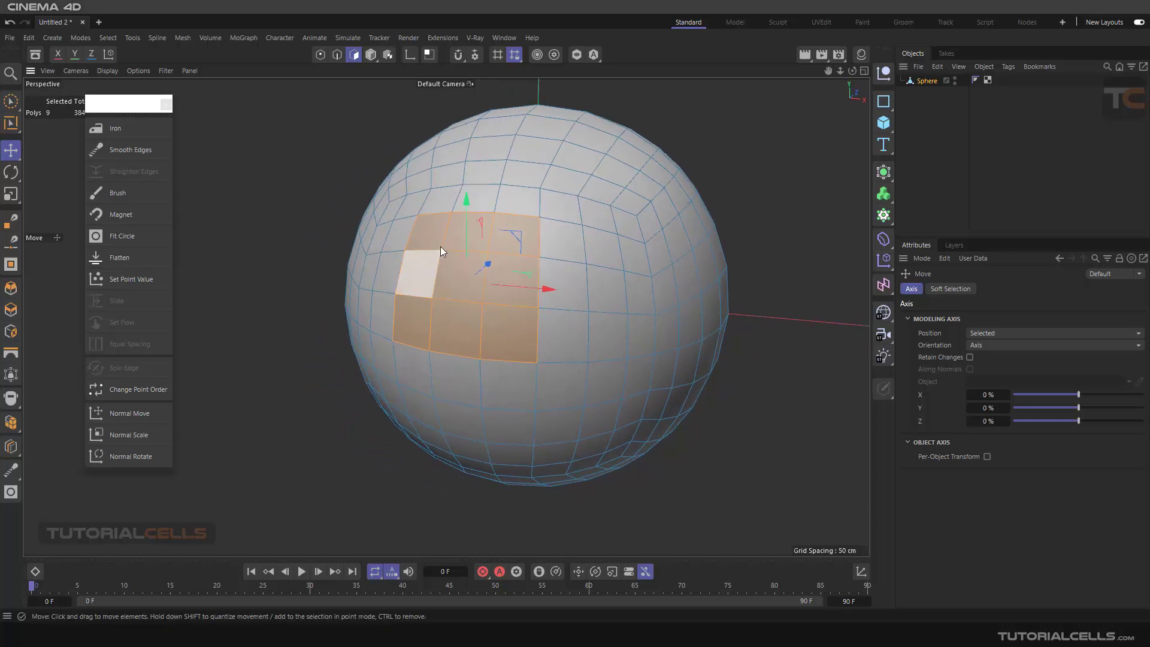
pyautogui.click(122, 236)
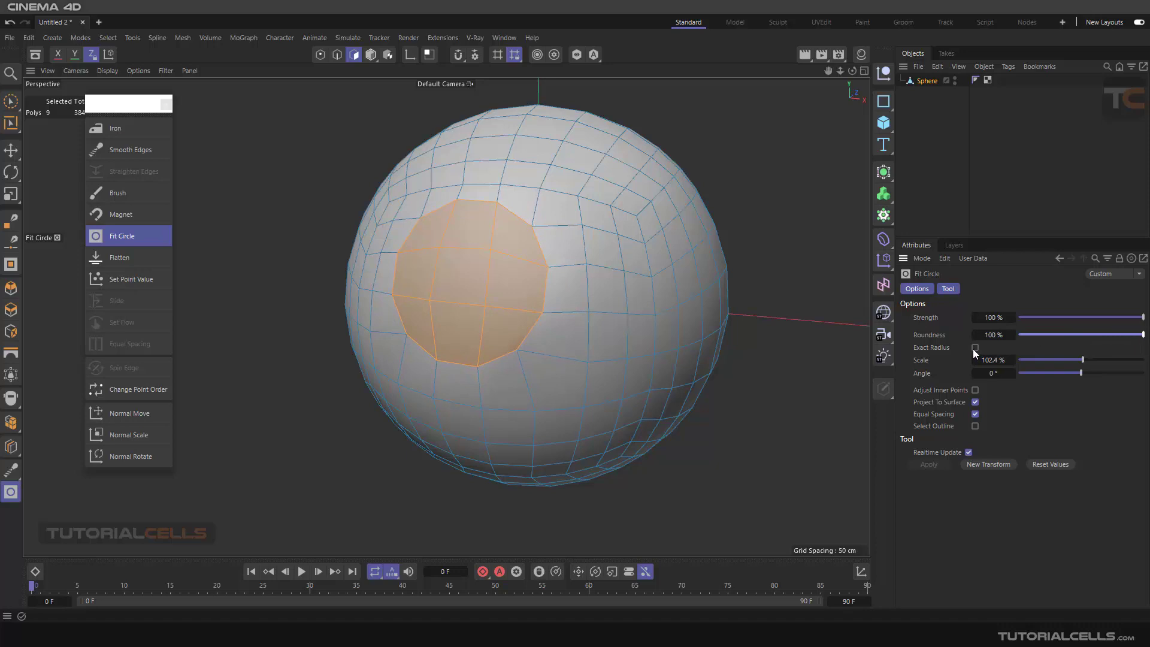
# - Enable Exact Radius at 55 cm and keep Project To Surface on for the Fit Circle patch
pyautogui.click(975, 347)
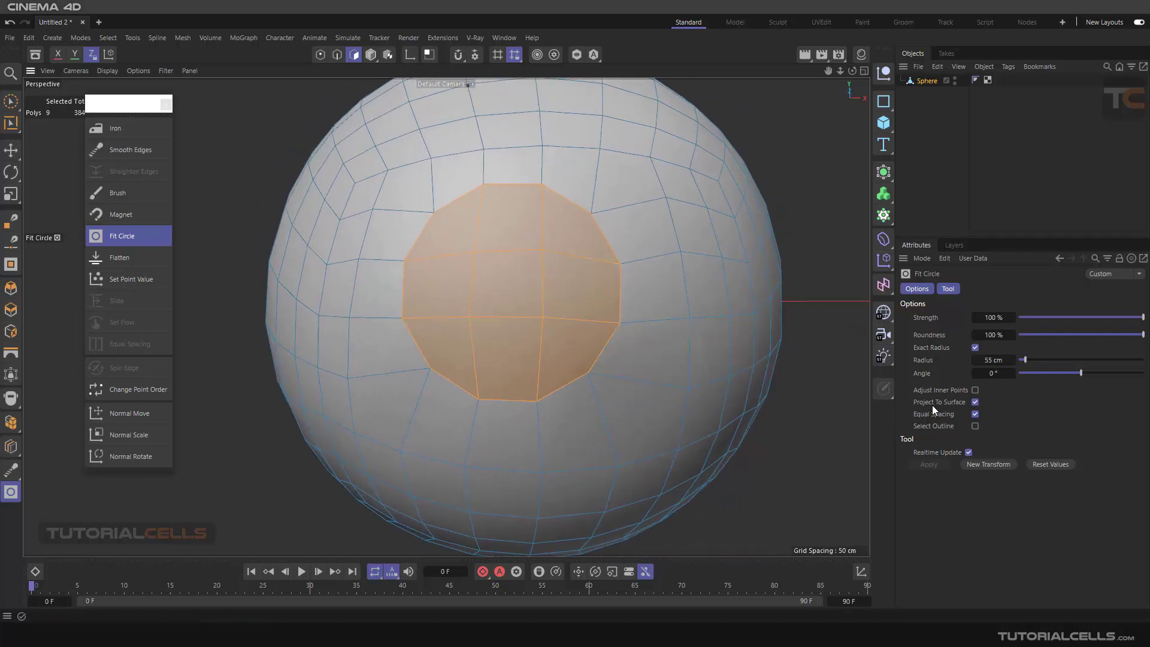
pyautogui.click(507, 297)
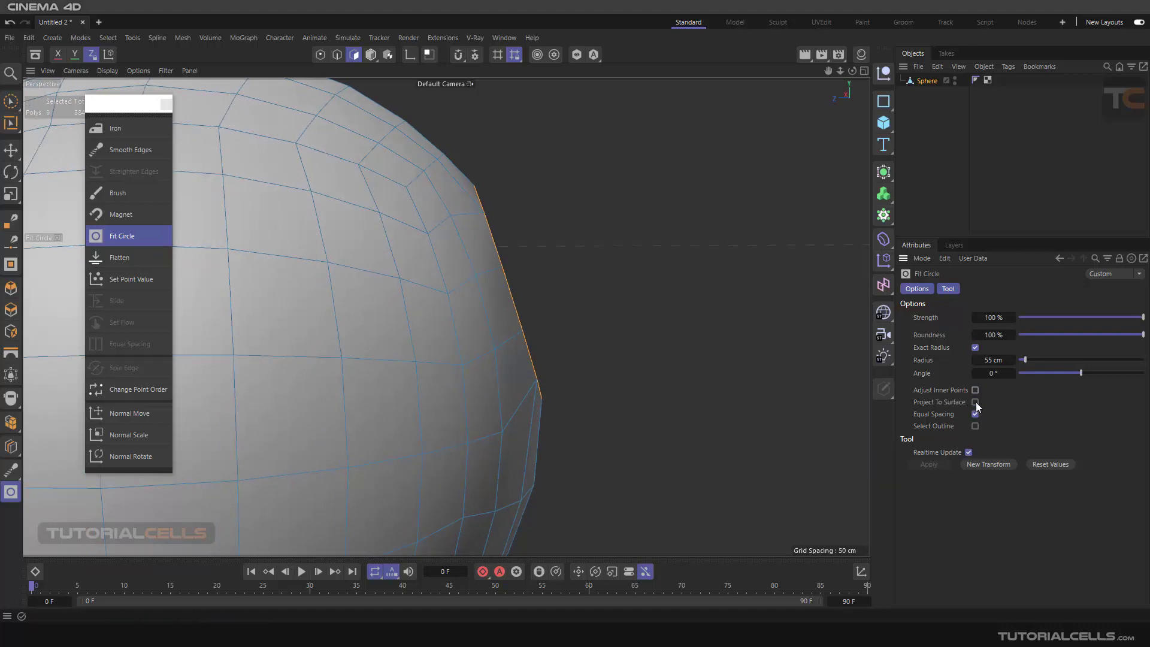
pyautogui.click(976, 402)
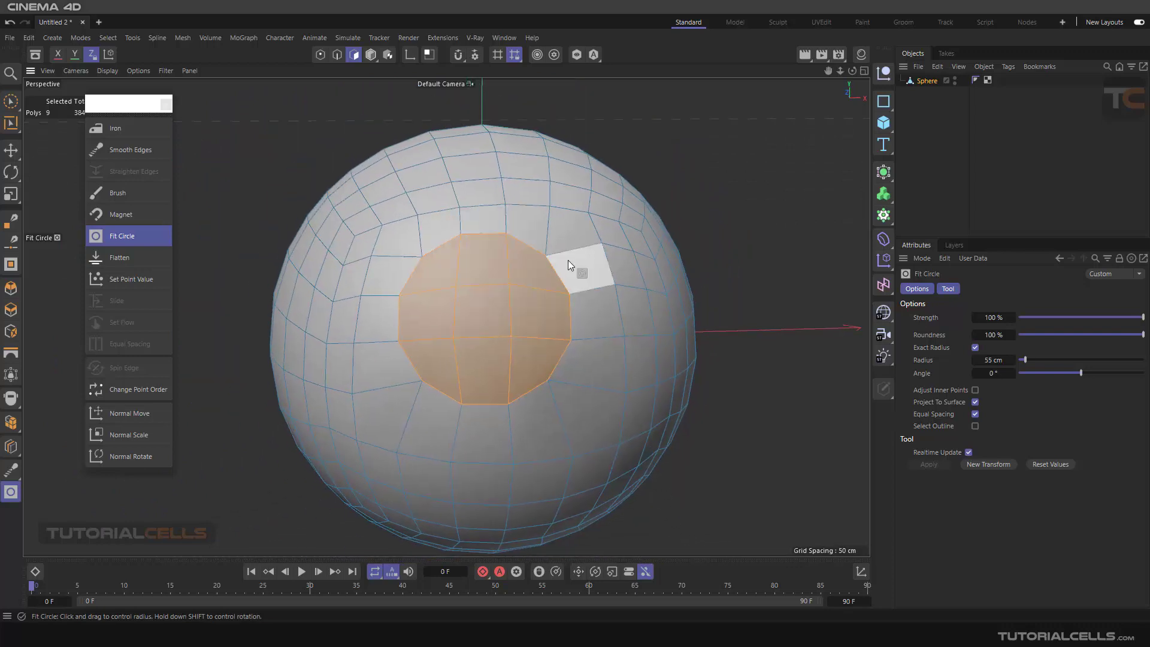
# - Turn off Equal Spacing for the circle's outline points
pyautogui.click(976, 414)
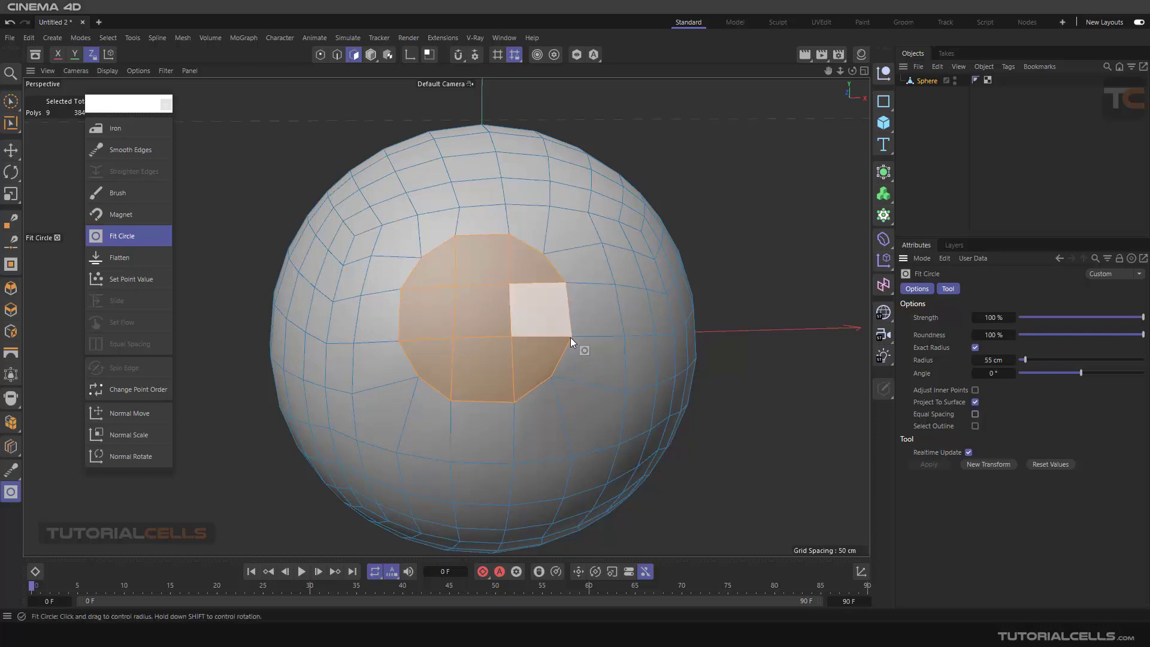
pyautogui.moveTo(399, 265)
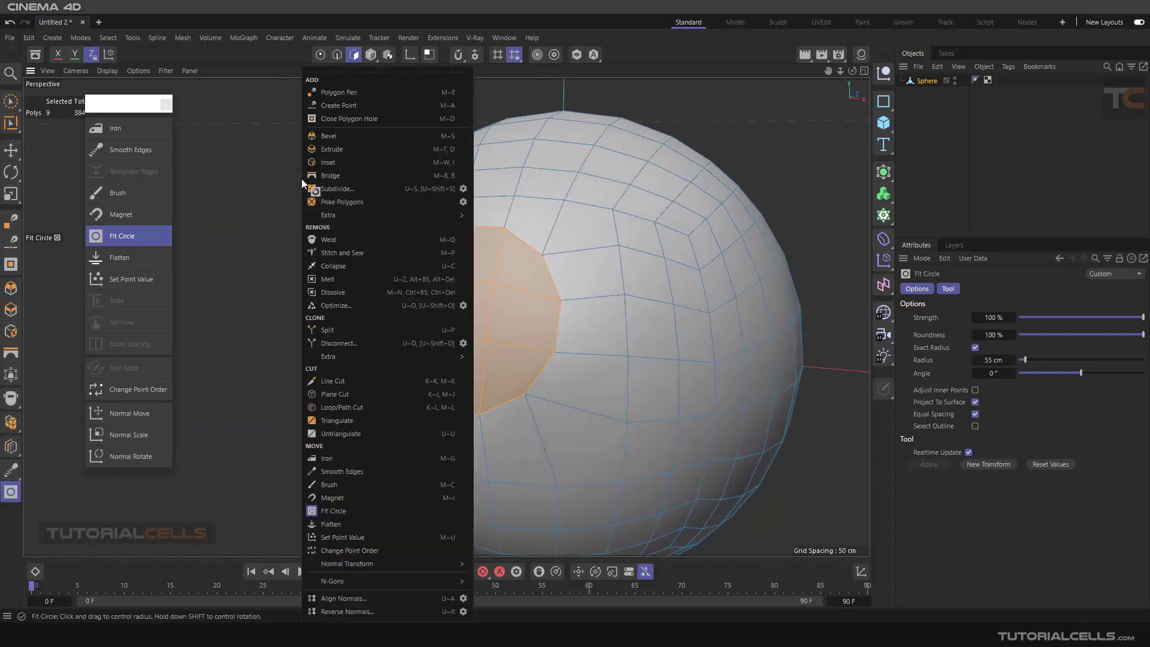
# - Inset the round patch and extrude it inward to form a recessed circular hole
pyautogui.click(328, 162)
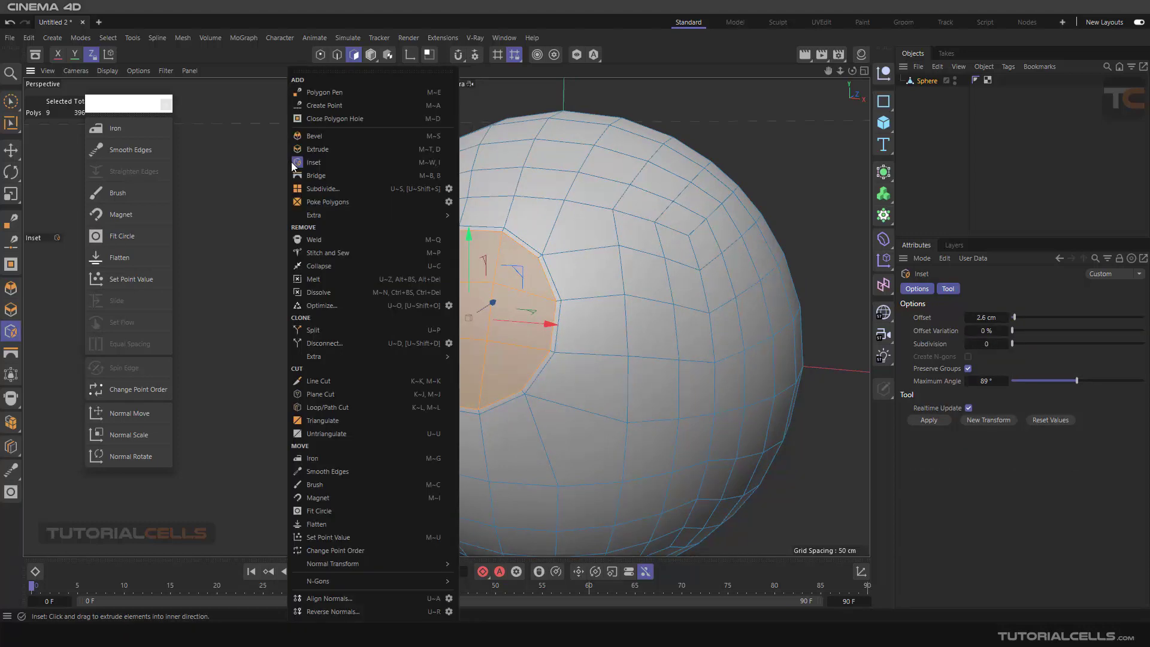
pyautogui.click(318, 149)
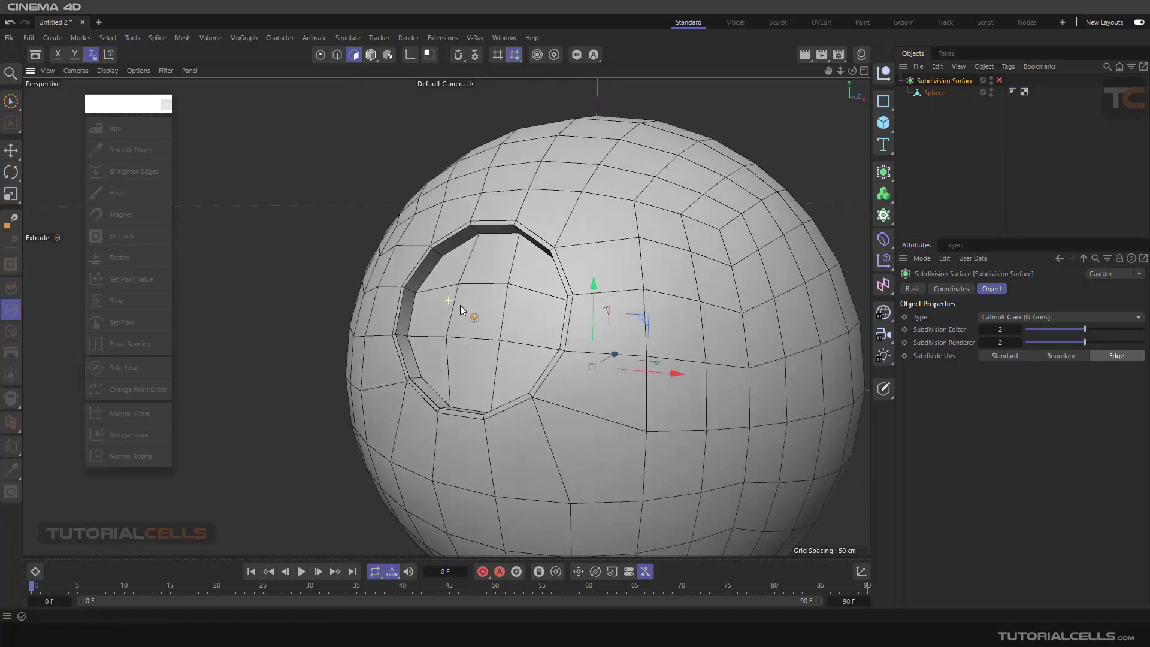
pyautogui.click(10, 151)
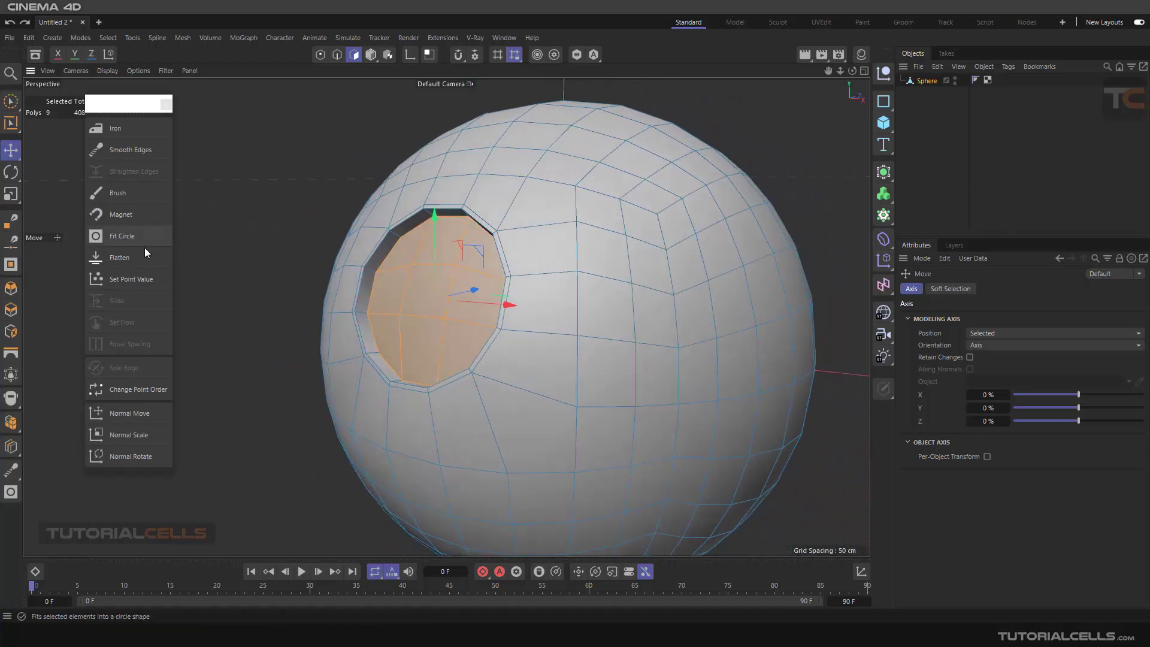
pyautogui.moveTo(140, 262)
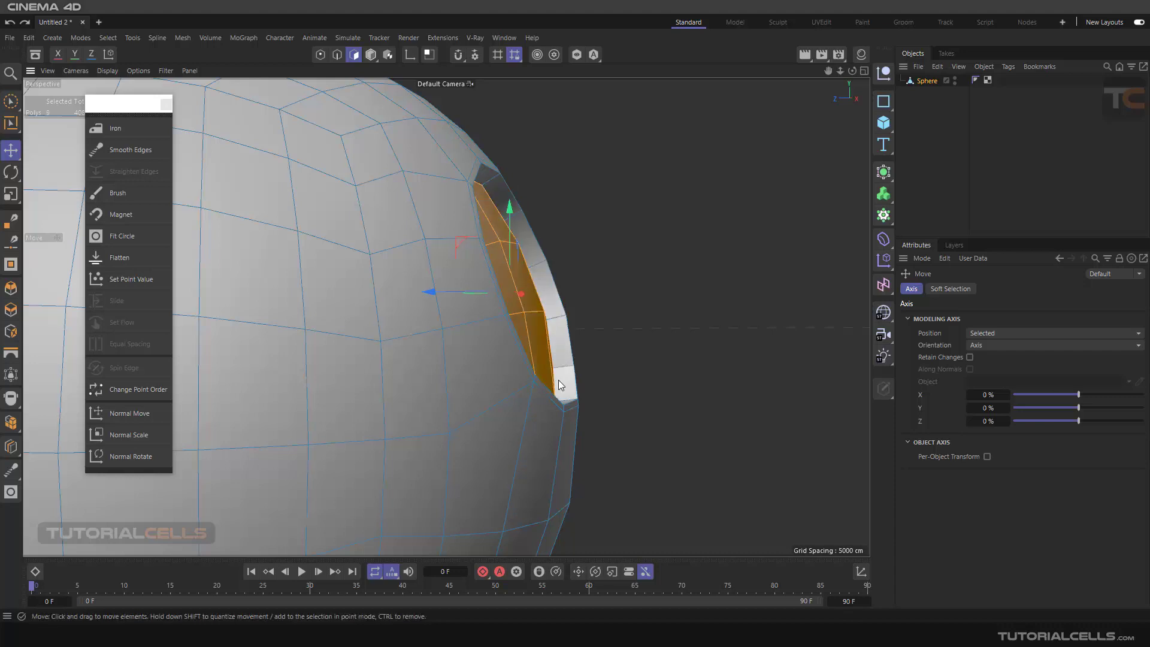
pyautogui.moveTo(129, 258)
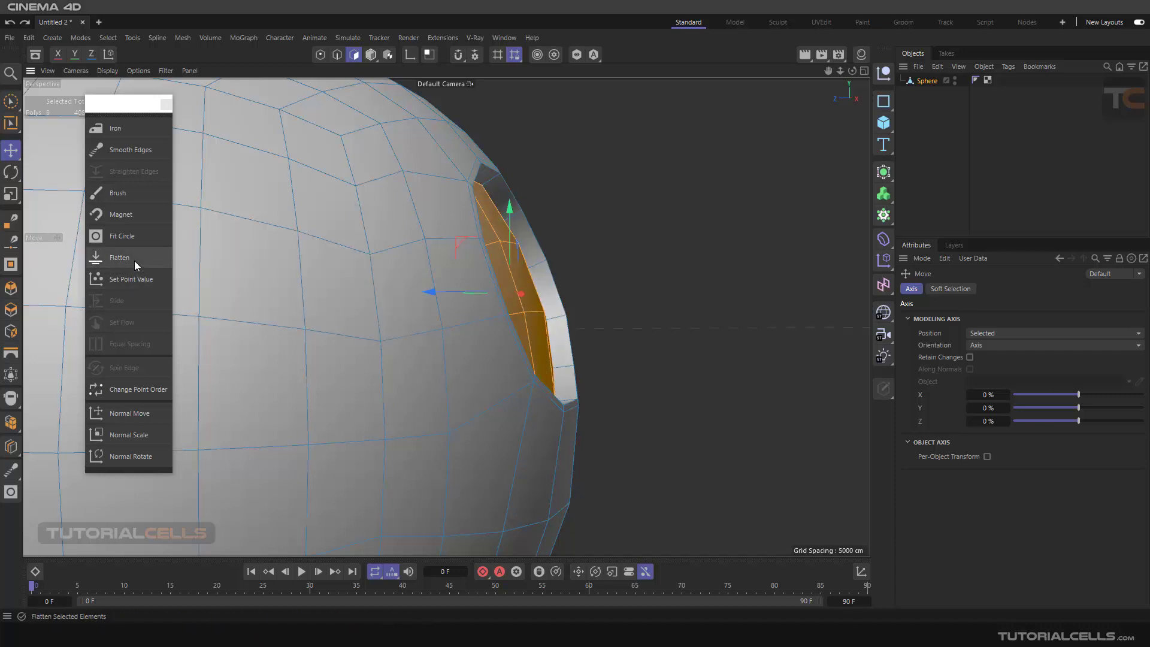
# - Flatten the recessed round patch's polygons into a flat surface with the Flatten tool
pyautogui.click(120, 257)
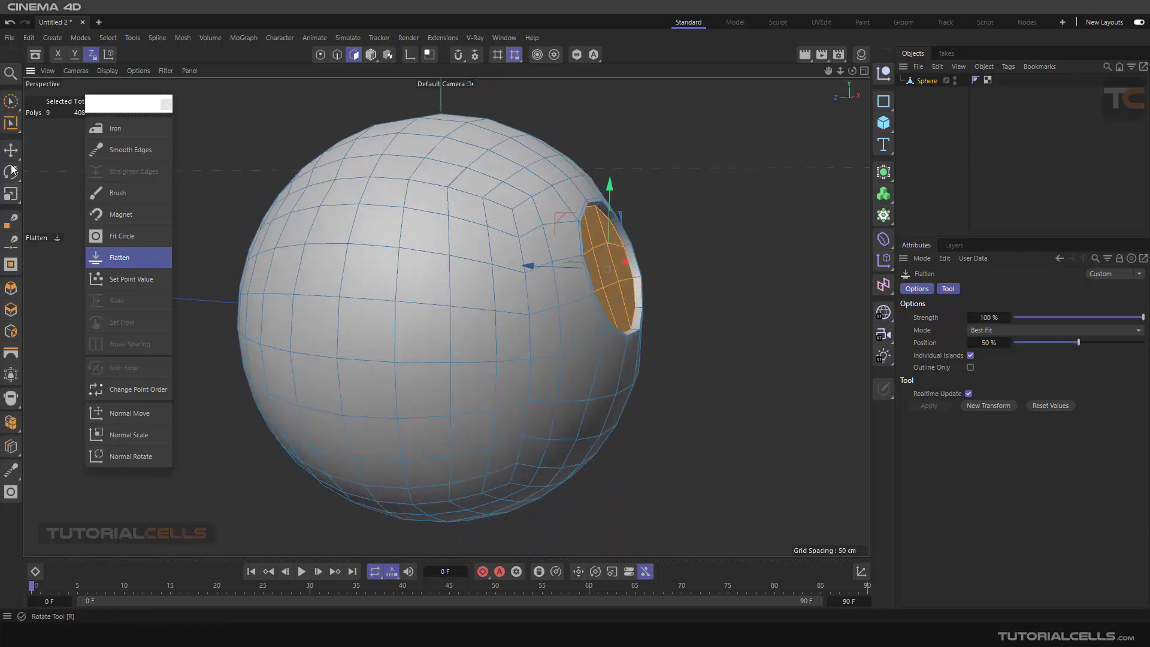
pyautogui.click(11, 150)
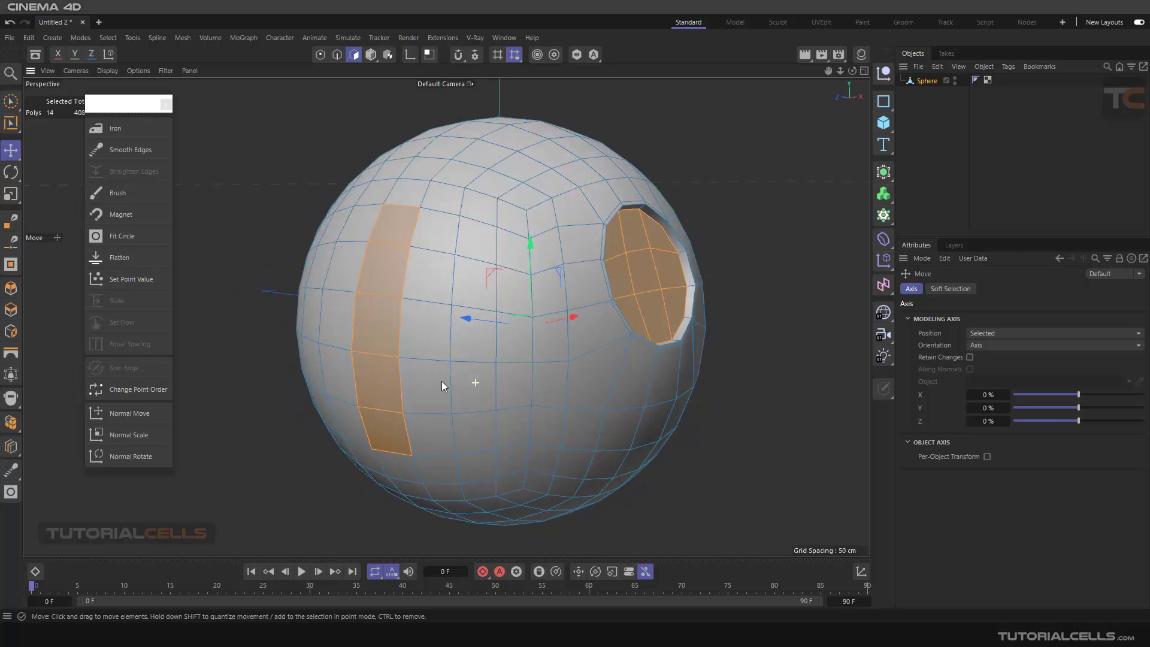
# - Flatten the side polygon strip, switching the mode through Best Fit, View, Normal and Modeling Axis
pyautogui.click(119, 257)
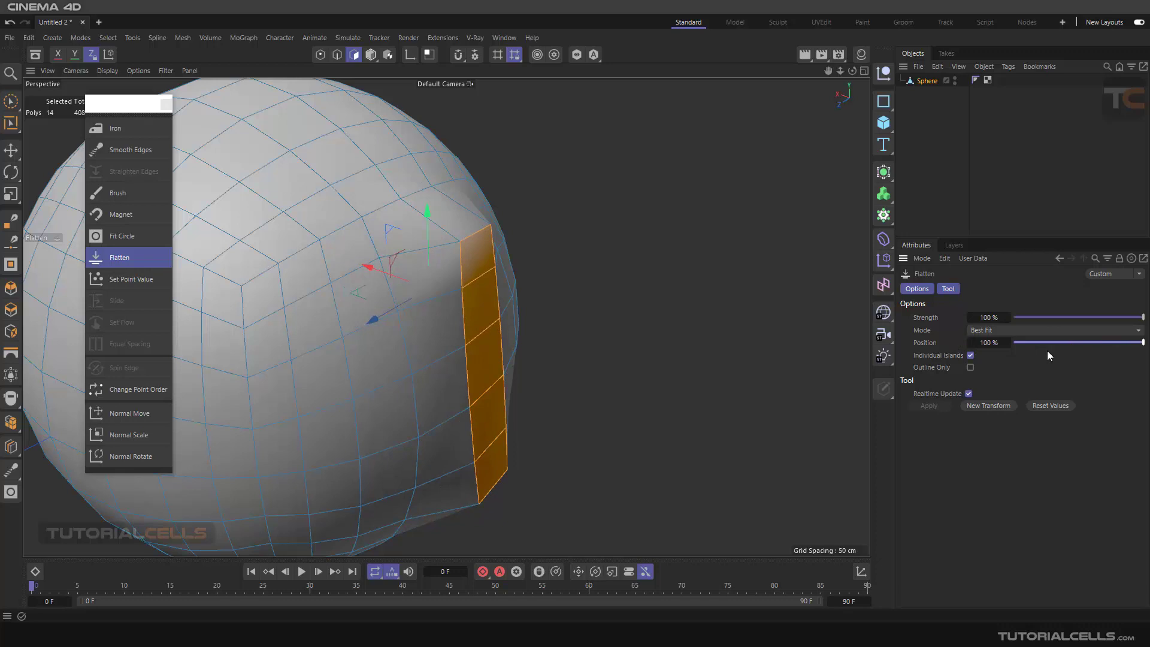
pyautogui.moveTo(952, 336)
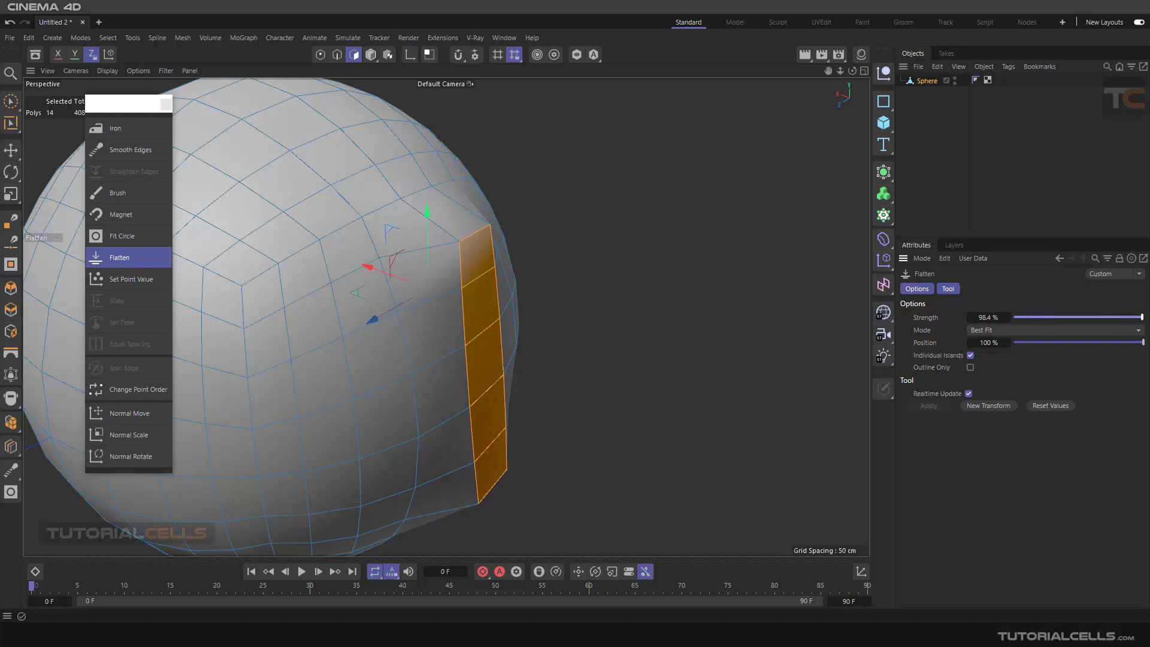
pyautogui.click(1053, 330)
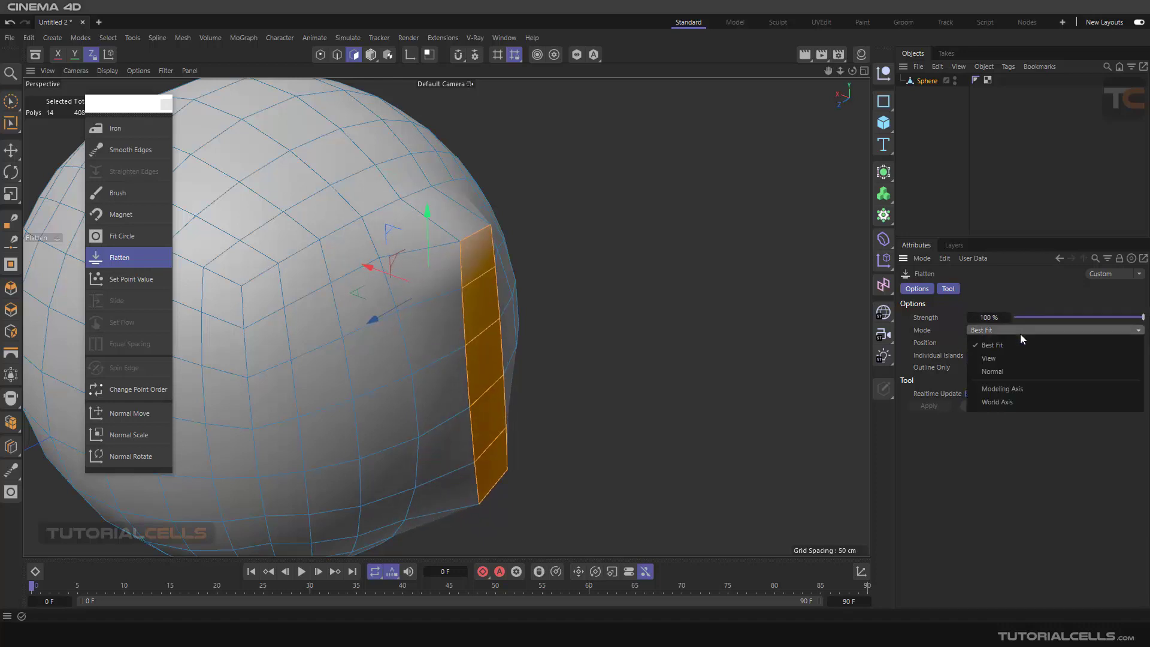
pyautogui.moveTo(1000, 353)
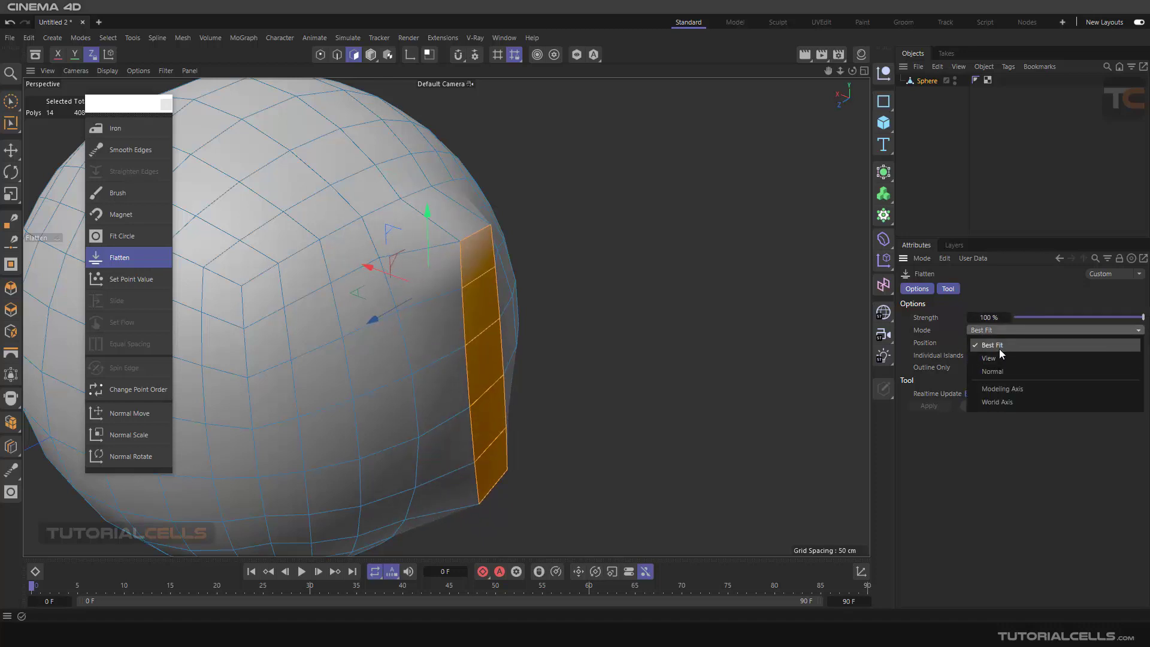
pyautogui.click(988, 358)
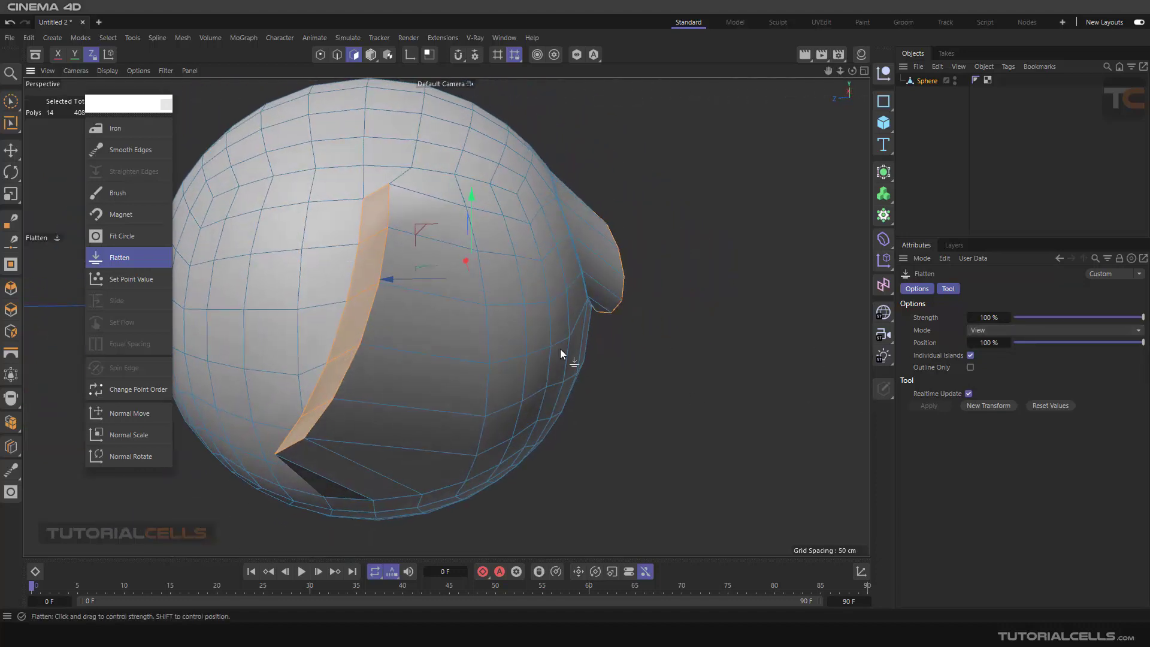
pyautogui.click(1053, 330)
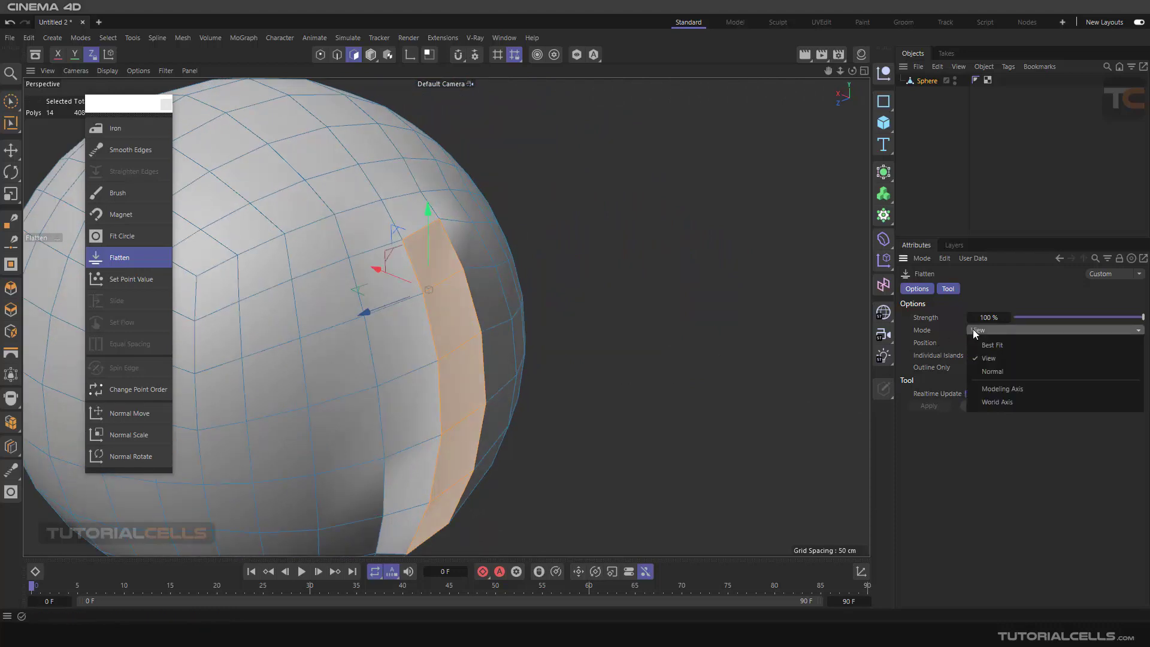
pyautogui.click(992, 372)
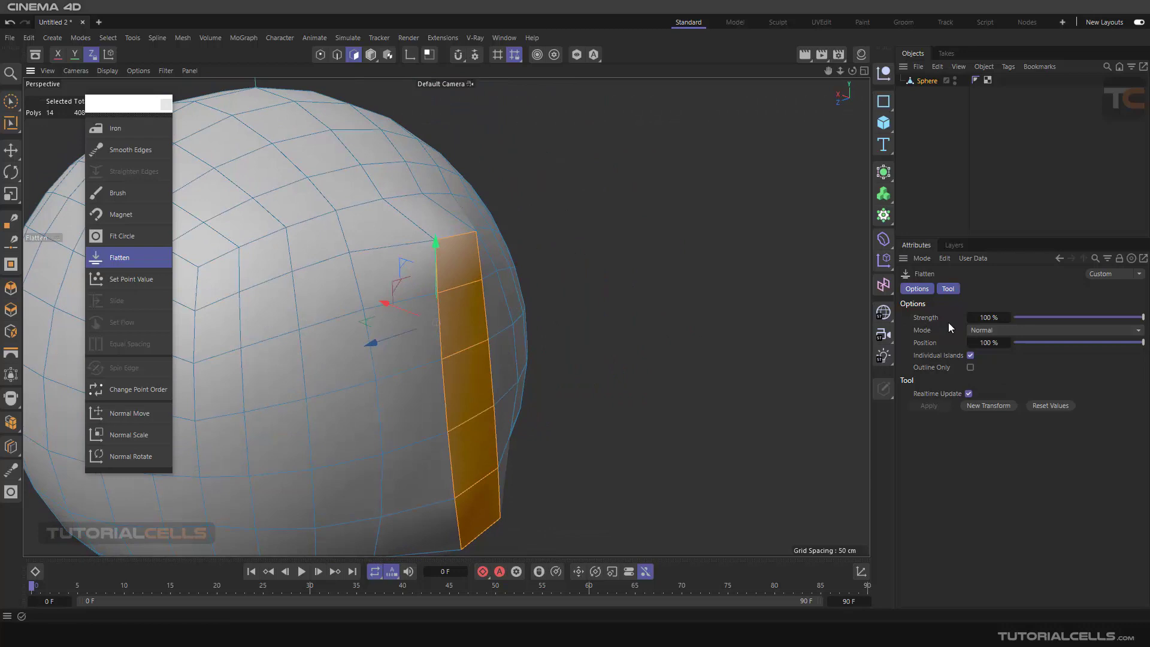
pyautogui.click(1052, 329)
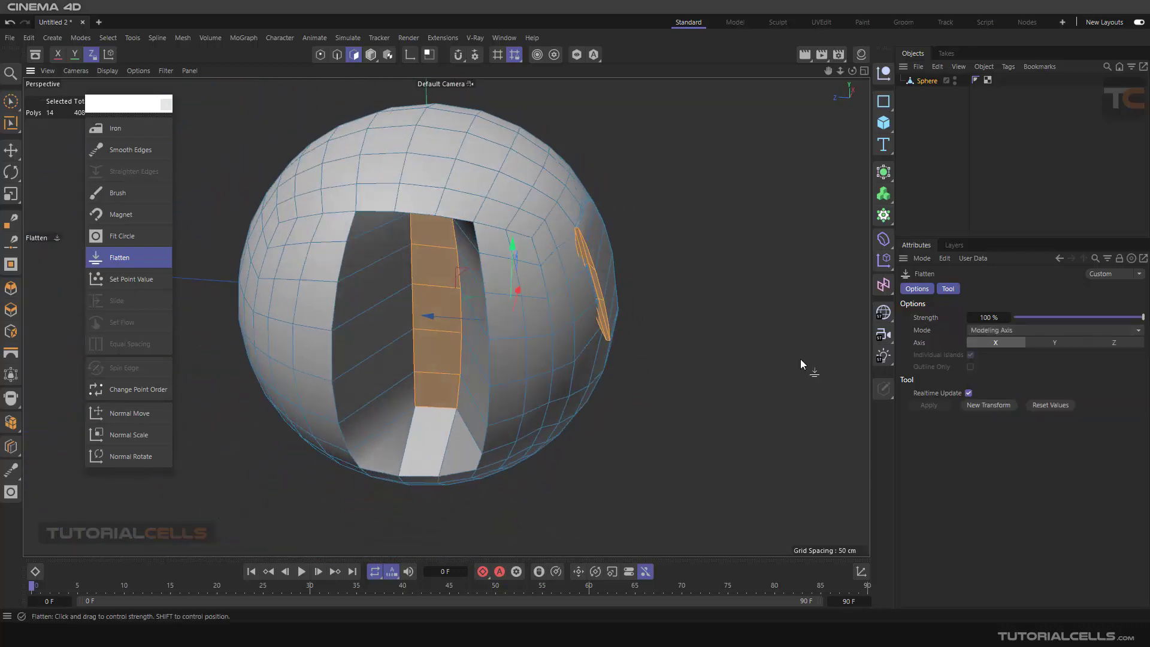
pyautogui.click(1054, 343)
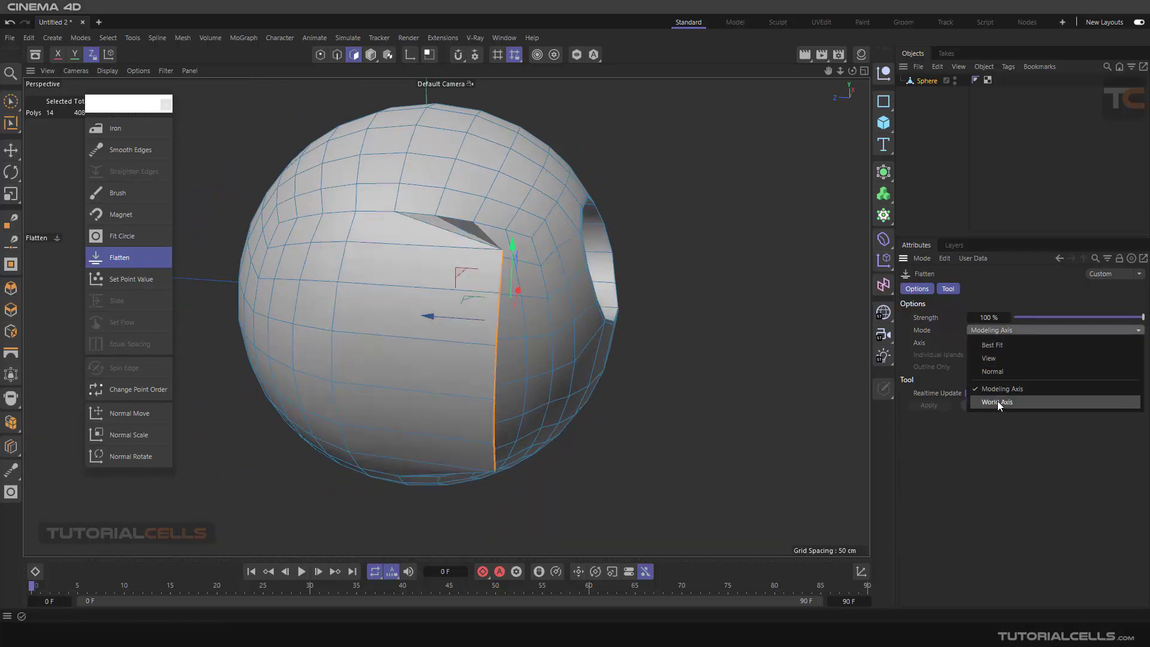
# - Flatten the new strip along the Modeling Axis, then return the Flatten mode to Best Fit
pyautogui.click(999, 402)
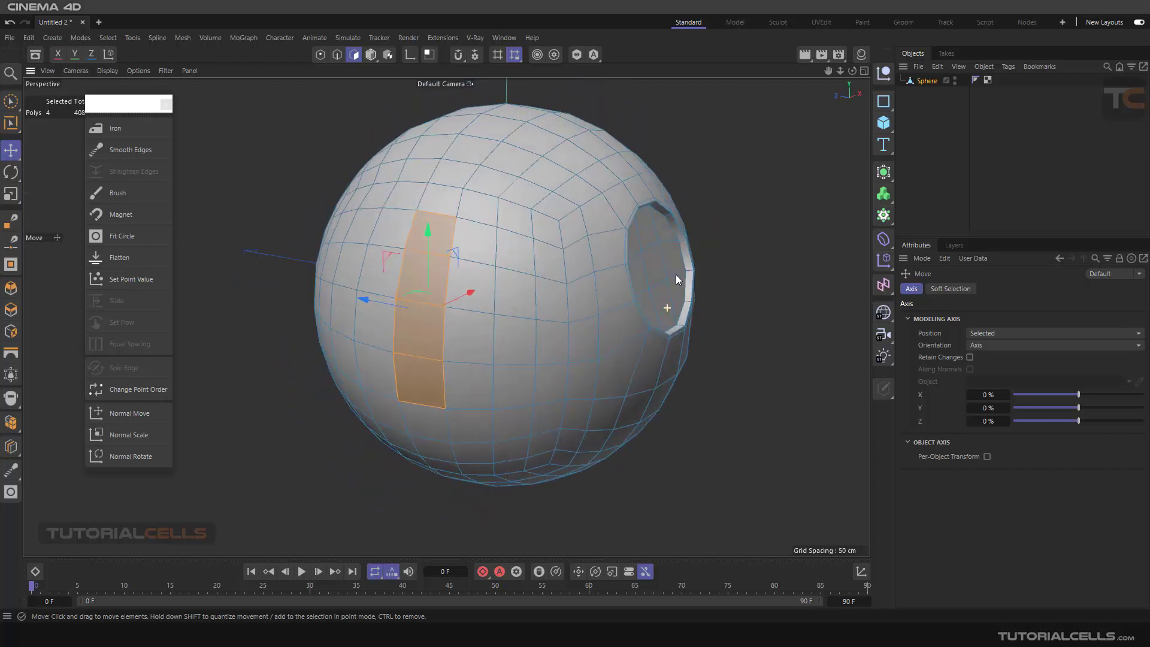
pyautogui.click(118, 257)
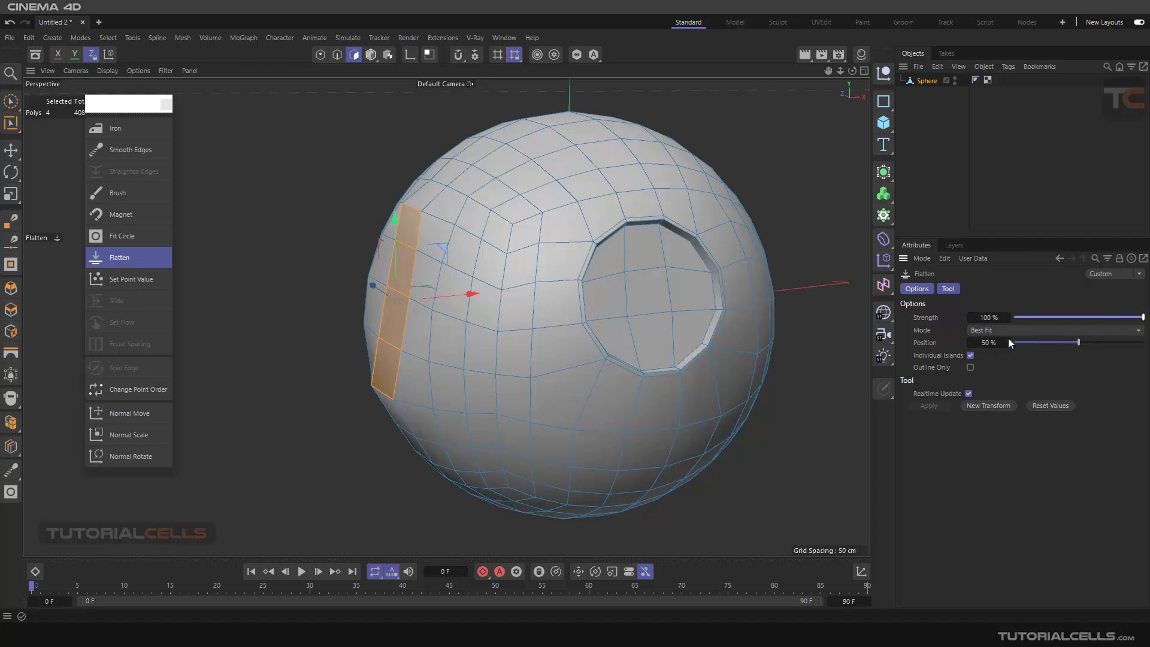
pyautogui.click(1049, 330)
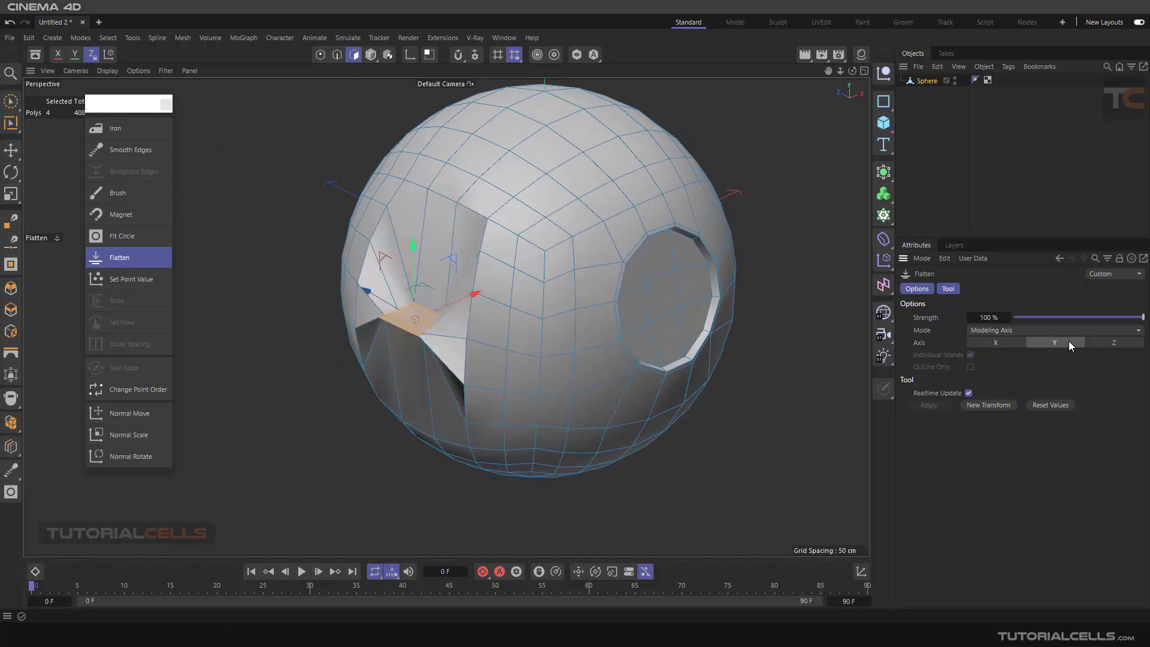
pyautogui.click(1053, 329)
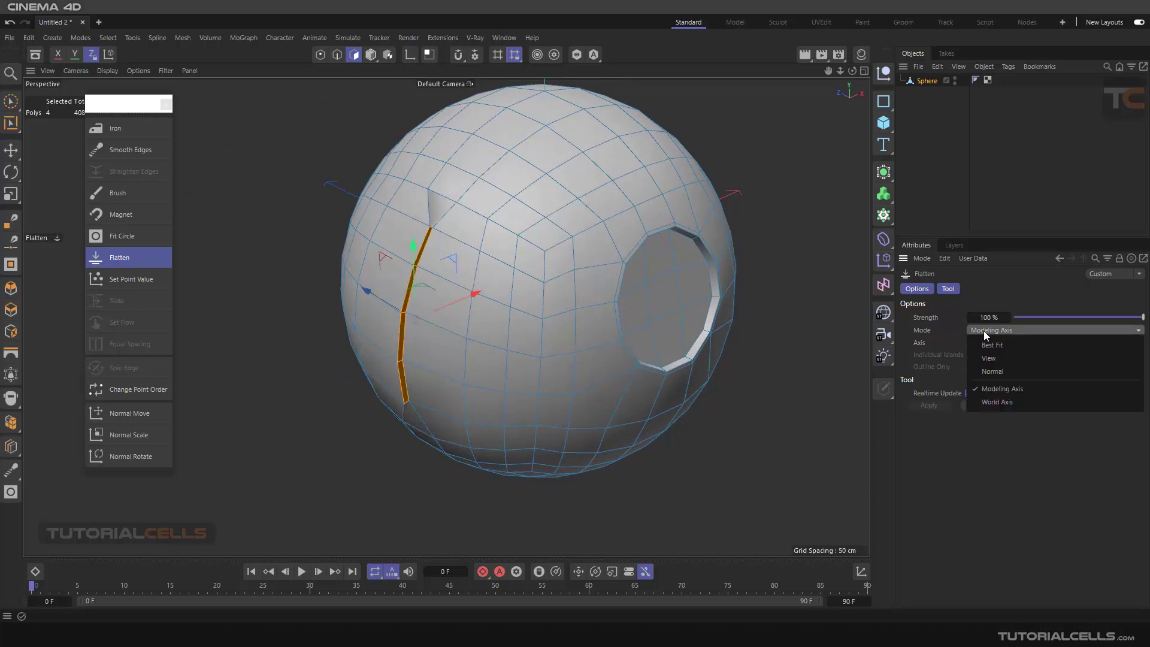
pyautogui.click(997, 401)
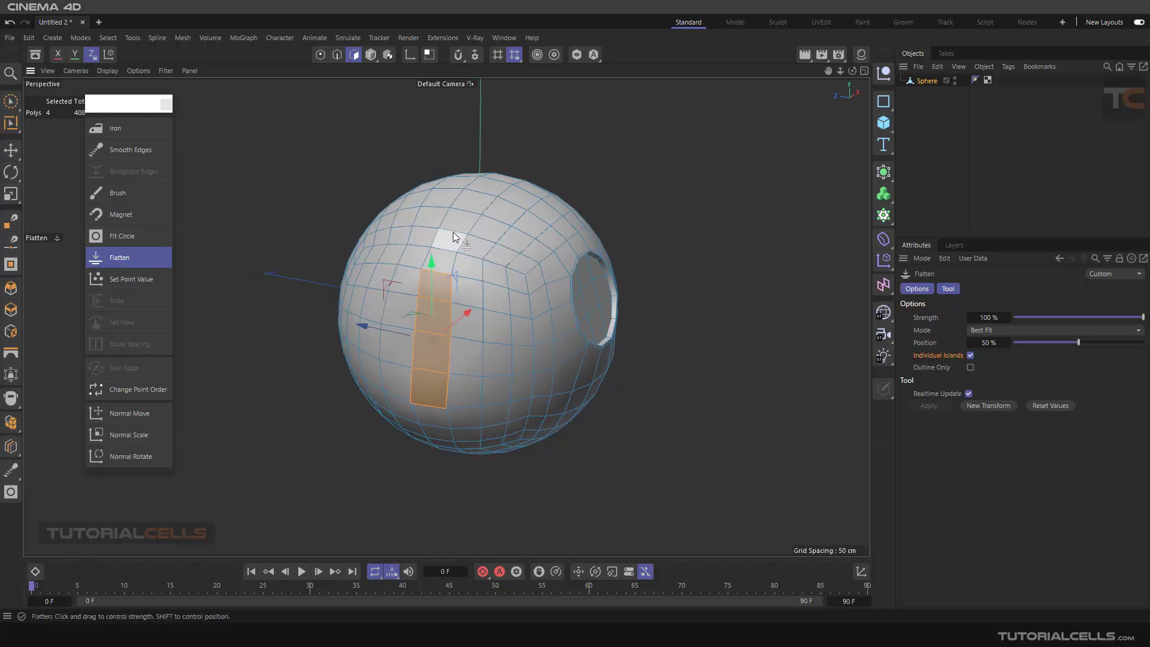
pyautogui.moveTo(457, 224)
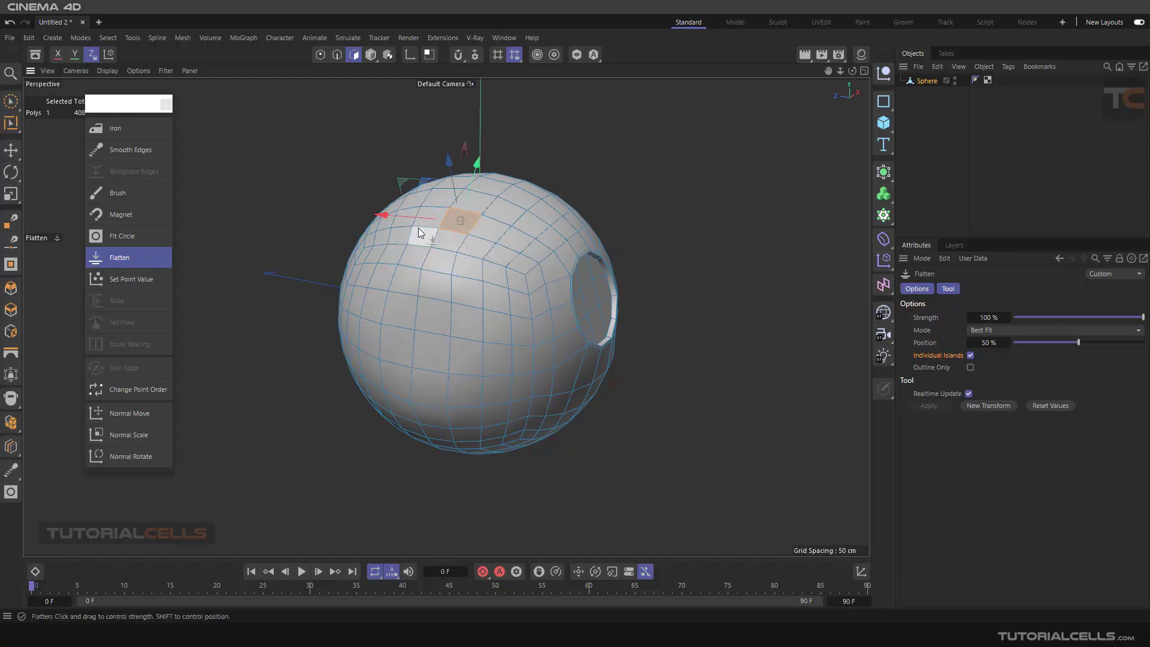
# - Select two 2x2 polygon patches and flatten them in Best Fit mode with Individual Islands enabled
pyautogui.click(441, 223)
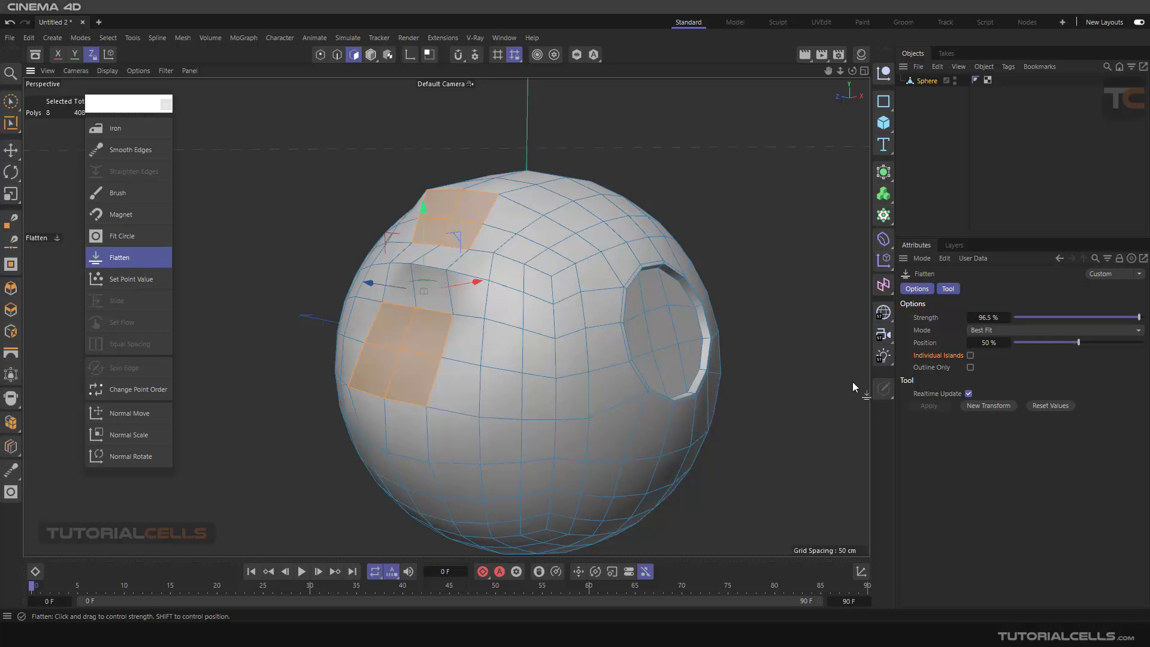
pyautogui.click(970, 356)
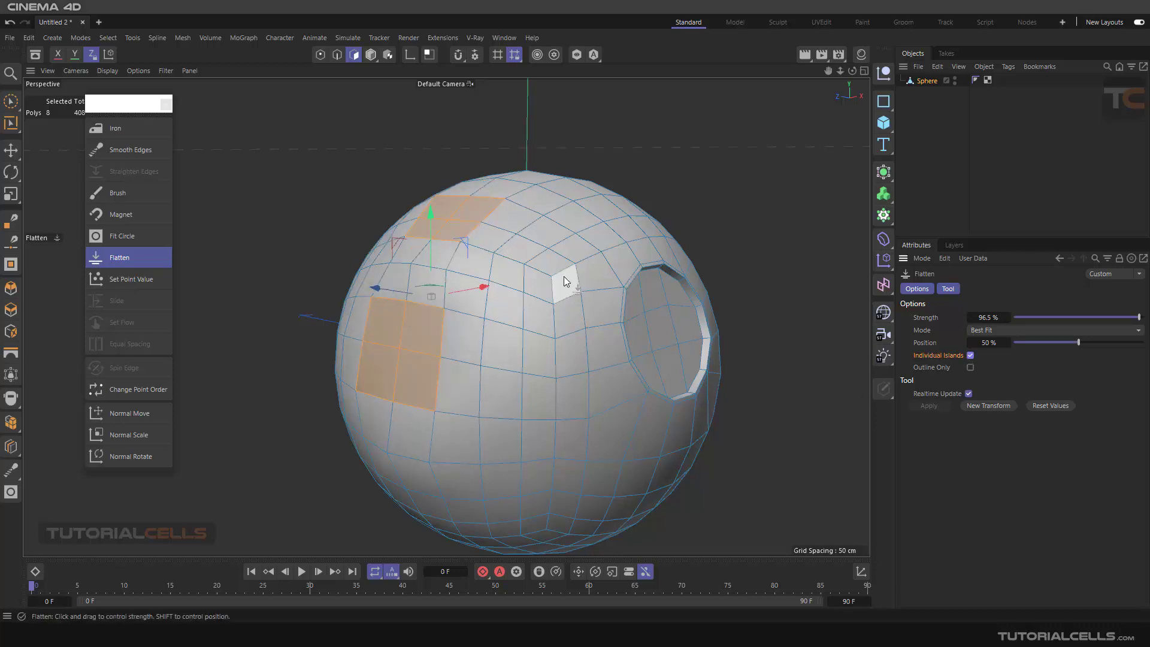